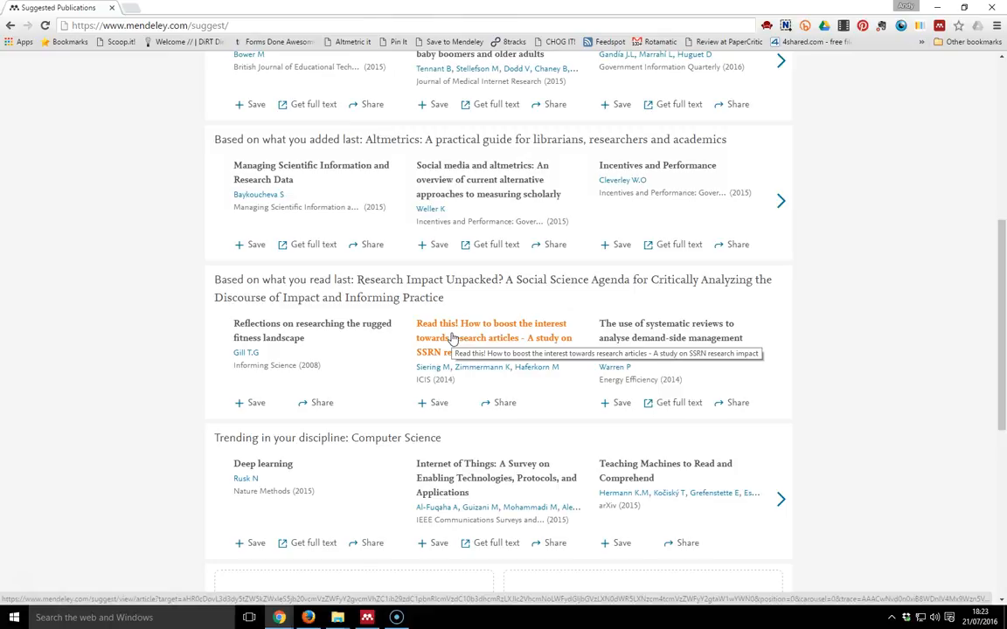
mouse_move(824, 243)
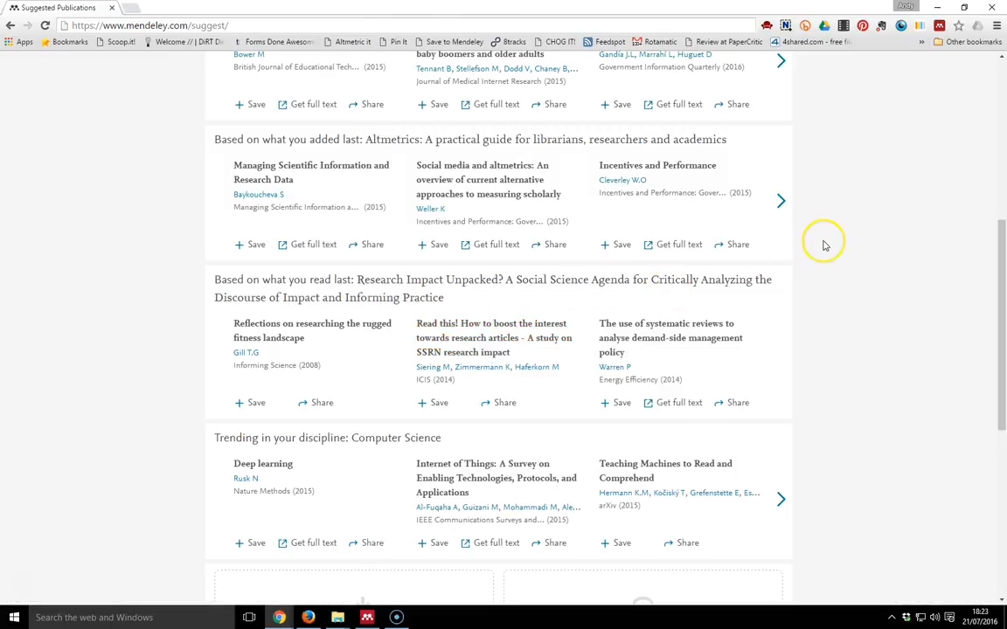
mouse_move(841, 266)
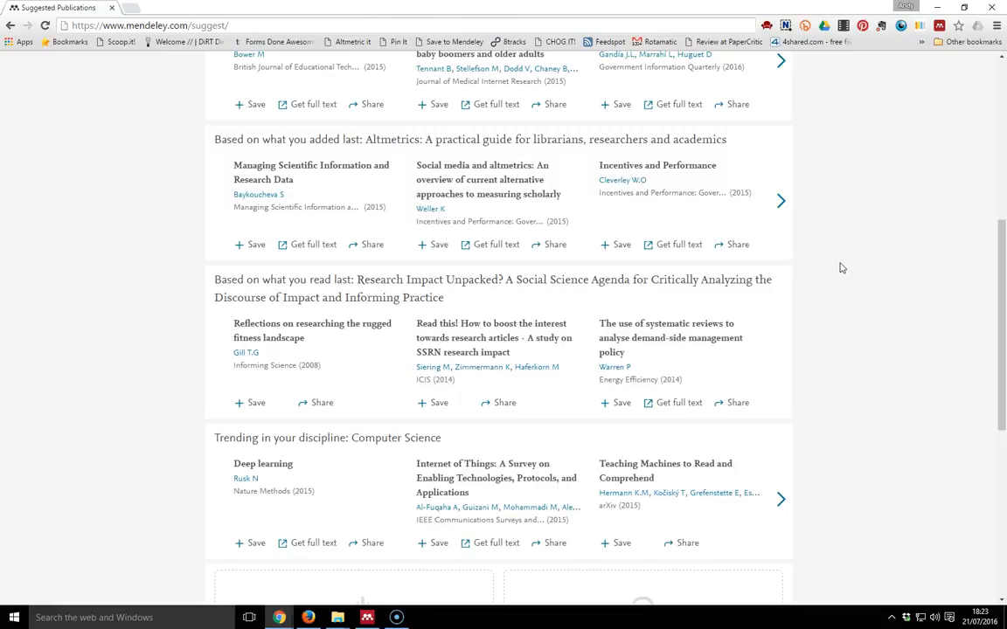
Select Mendeley Suggest in the Desktop sidebar, showing the notice that recommendations live on the website
scroll(up, 3)
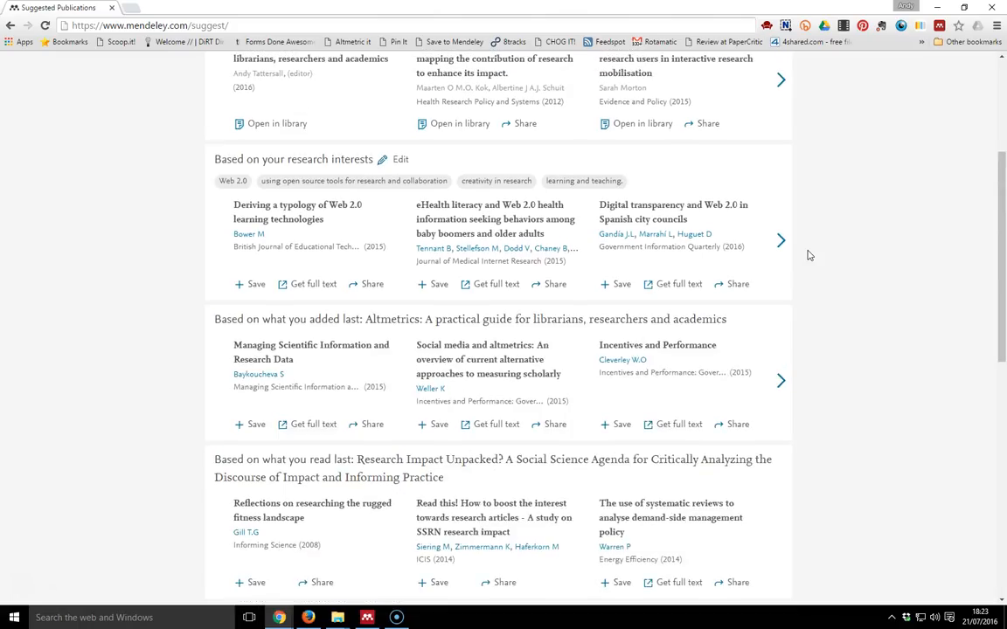
scroll(up, 3)
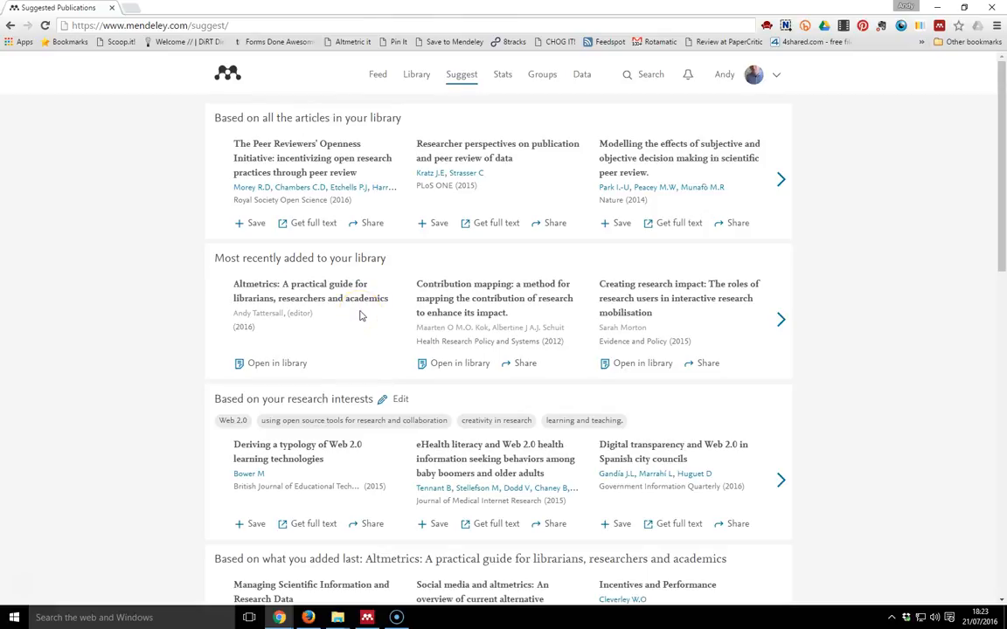
scroll(down, 3)
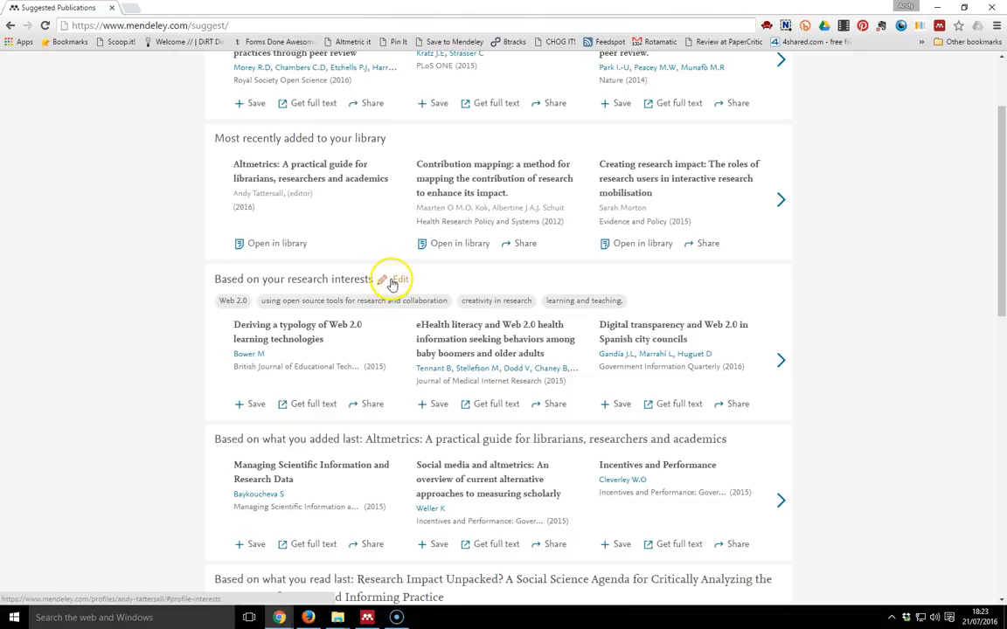
scroll(down, 3)
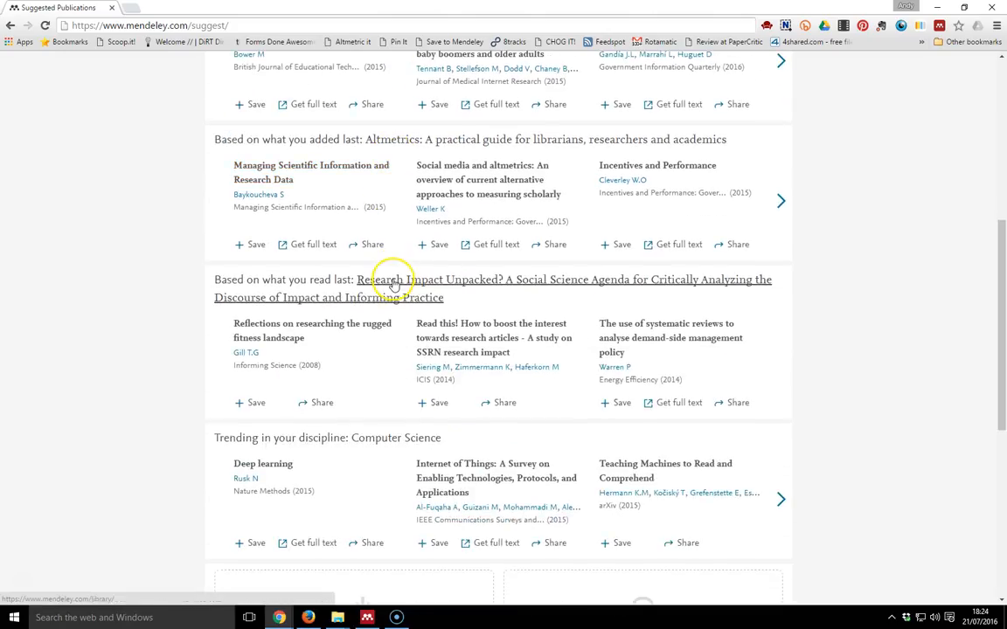
scroll(down, 3)
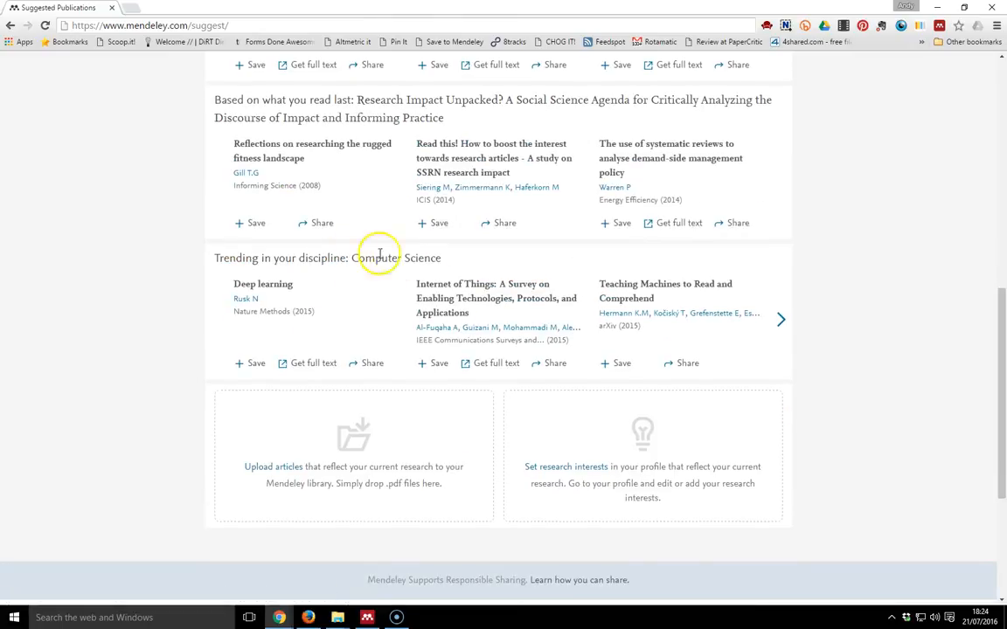
mouse_move(367, 292)
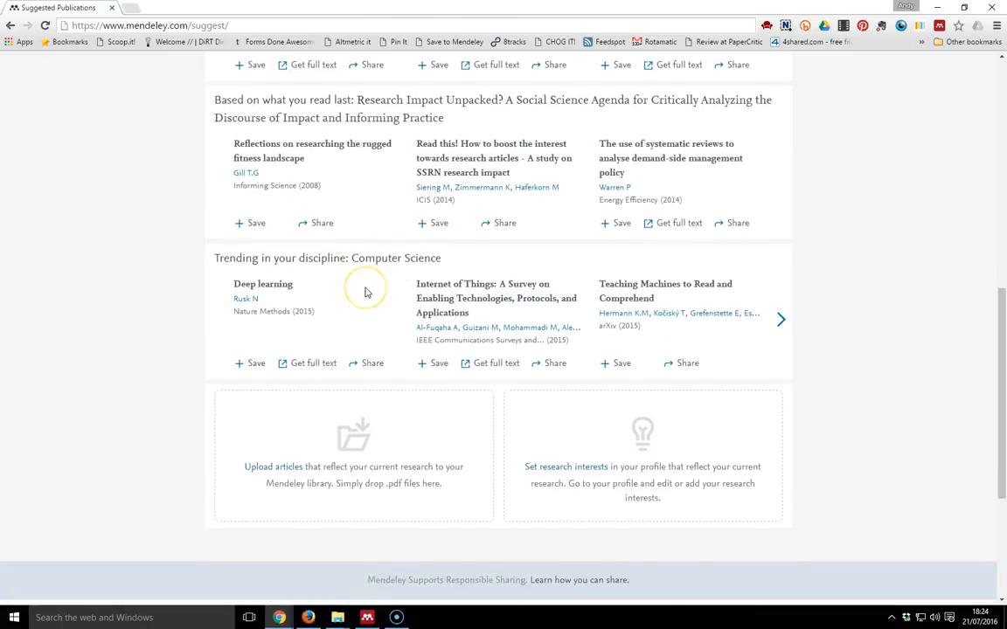
mouse_move(367, 288)
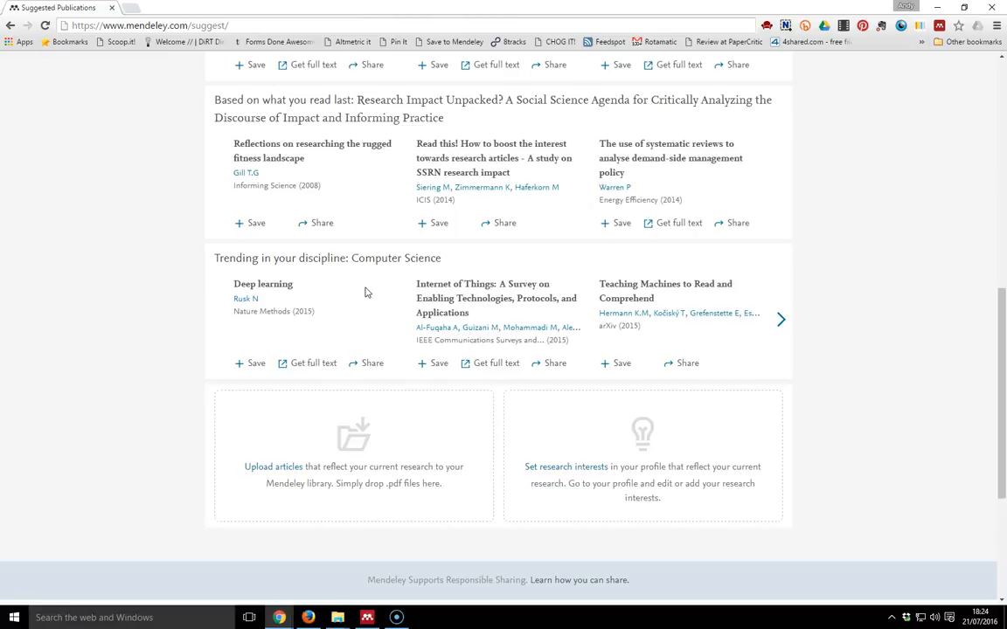
mouse_move(353, 332)
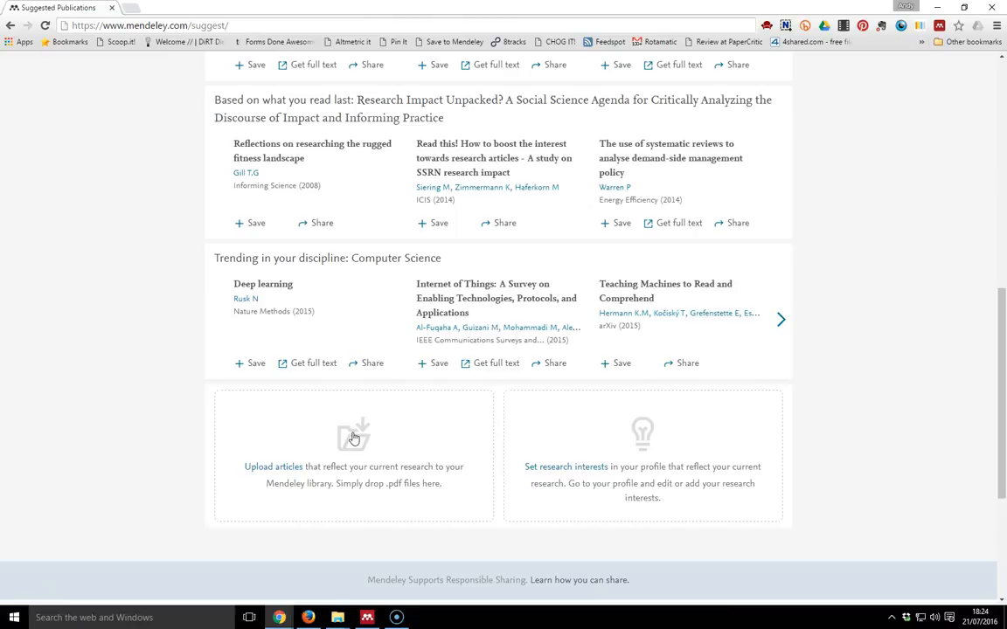
mouse_move(552, 470)
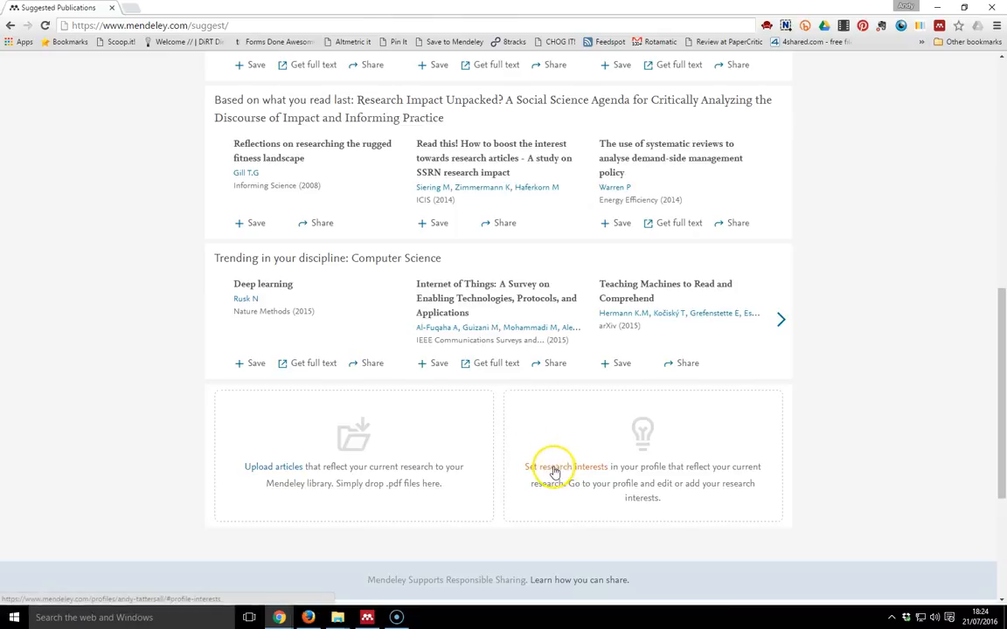
mouse_move(715, 482)
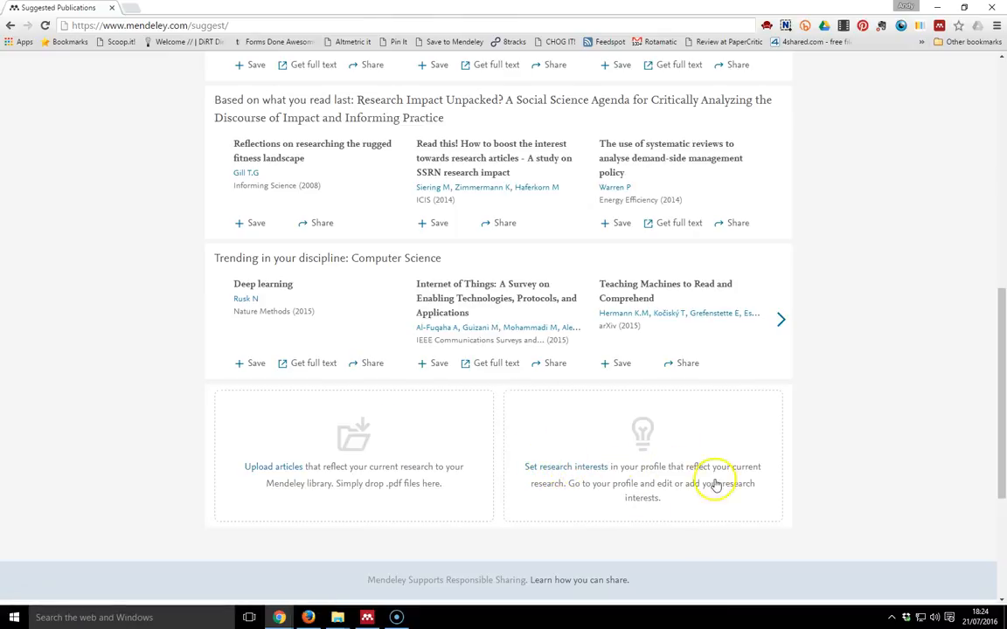
mouse_move(577, 464)
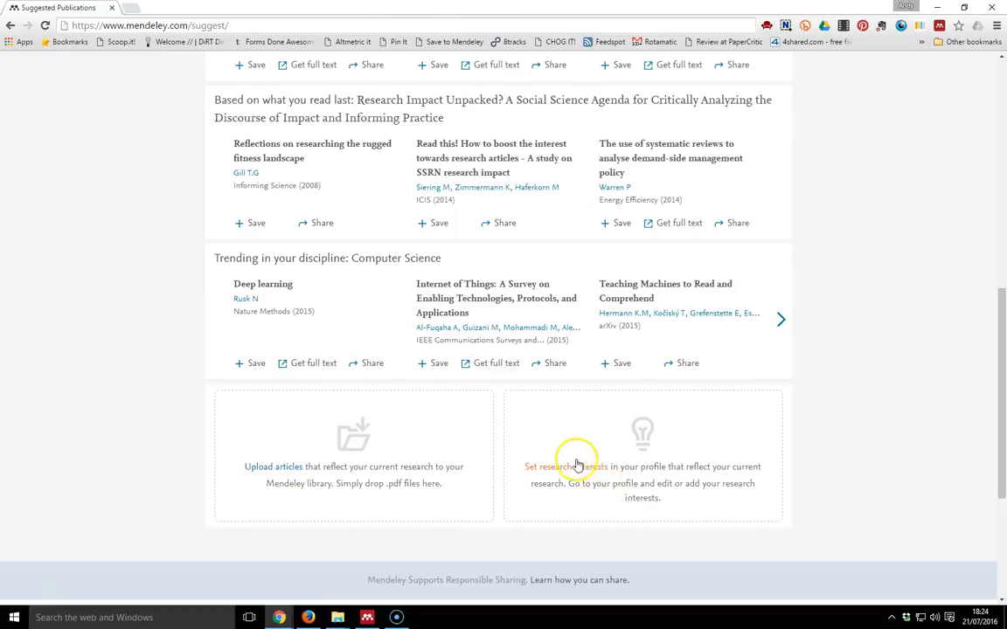
mouse_move(574, 469)
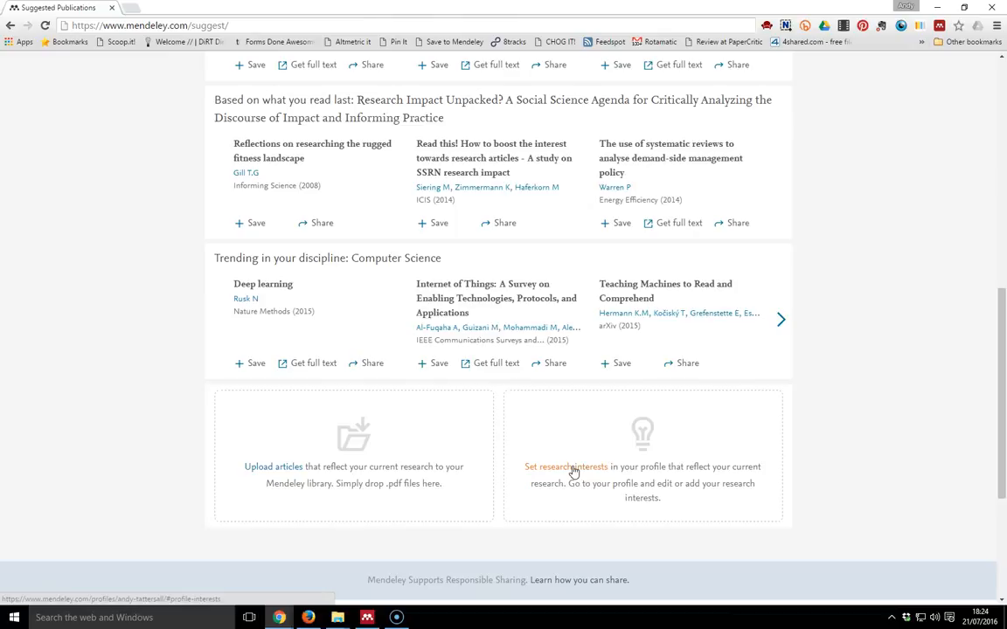
click(367, 617)
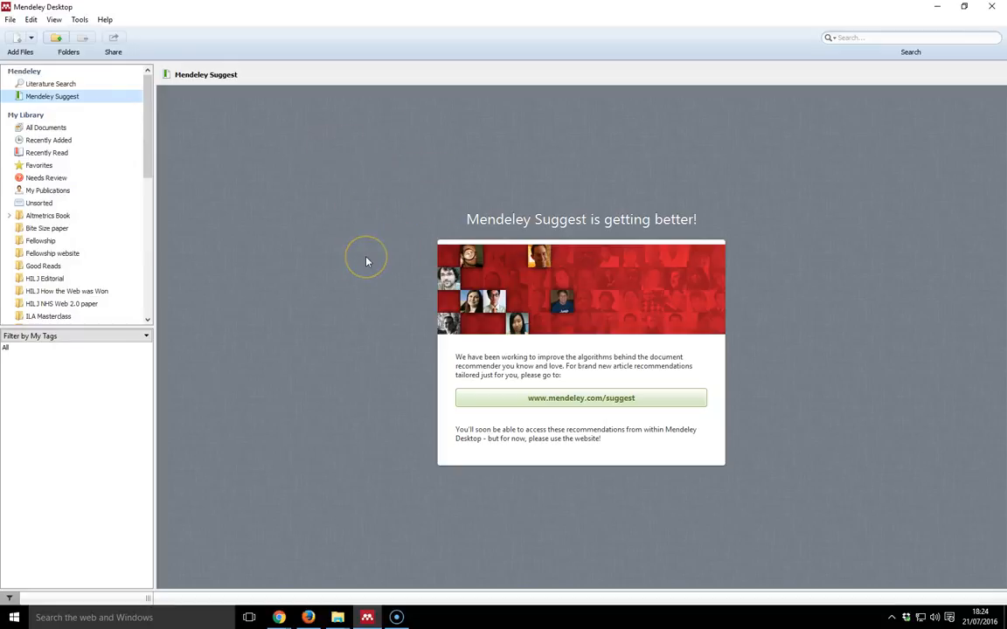
mouse_move(367, 262)
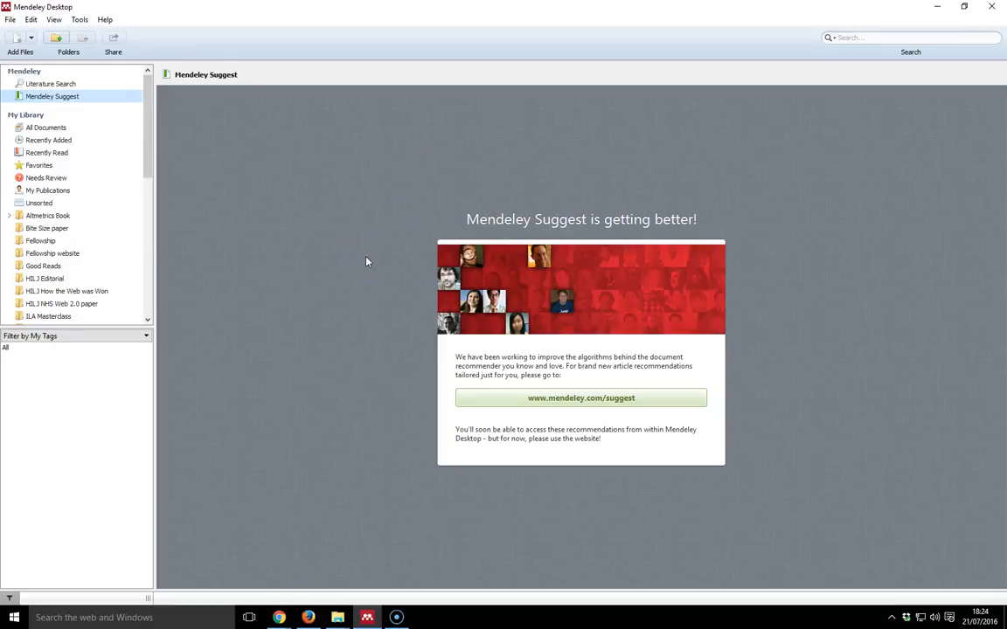